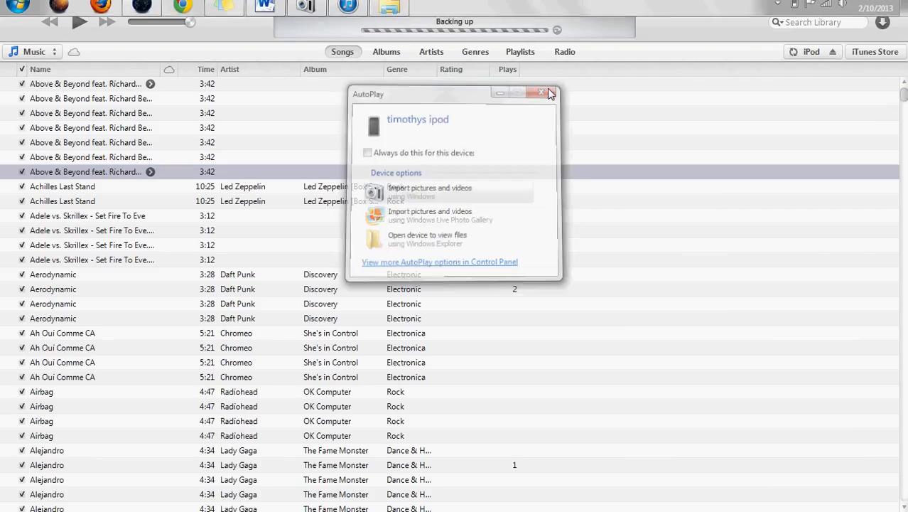
Step: Close the iPod's AutoPlay prompt and wait for 'iPod sync is complete'
click(541, 93)
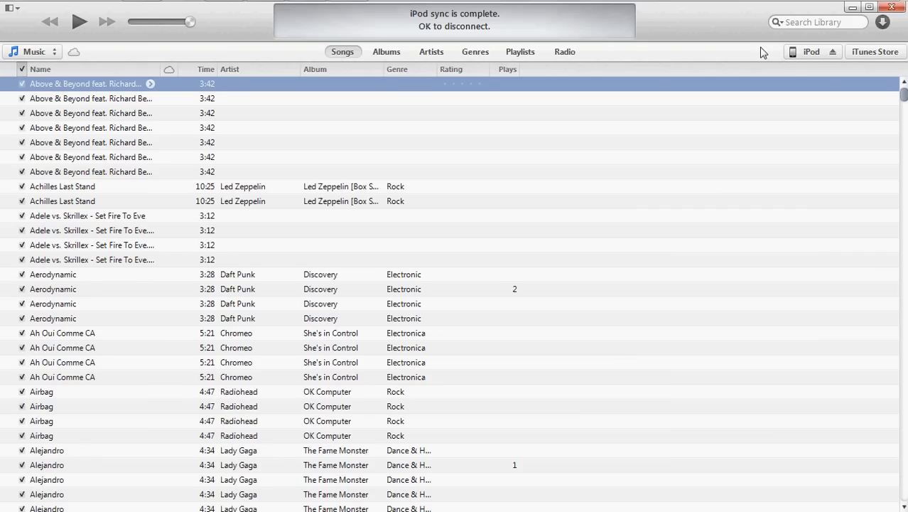
mouse_move(789, 64)
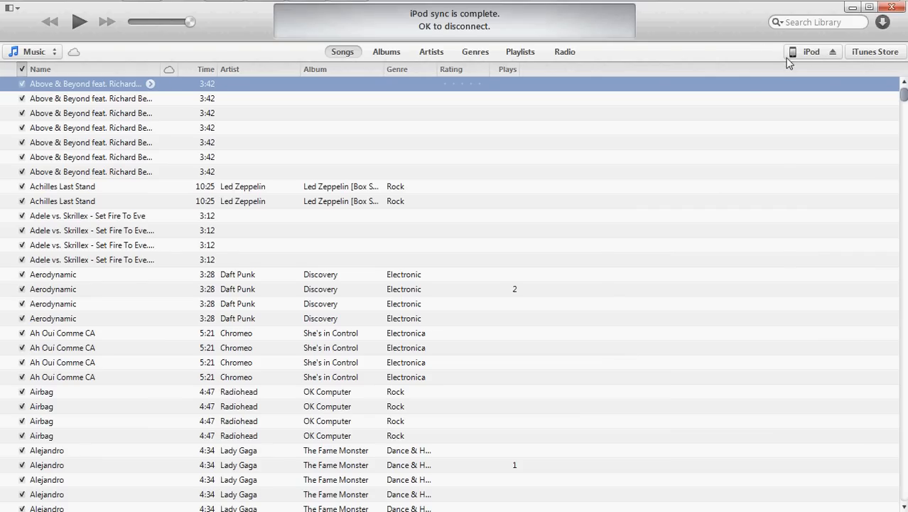
Step: Switch from the library to the iTunes Store home page
click(876, 51)
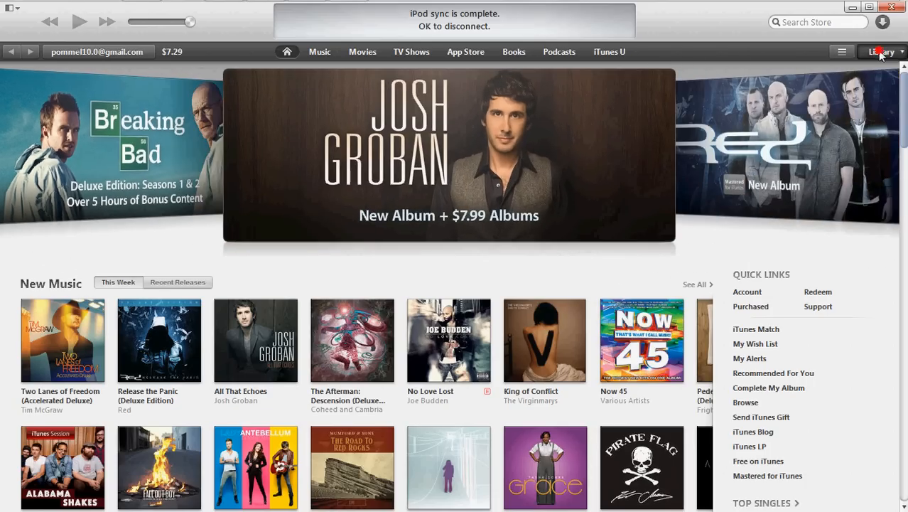
Step: Return to the music library and connect the new iPod until it appears
click(878, 51)
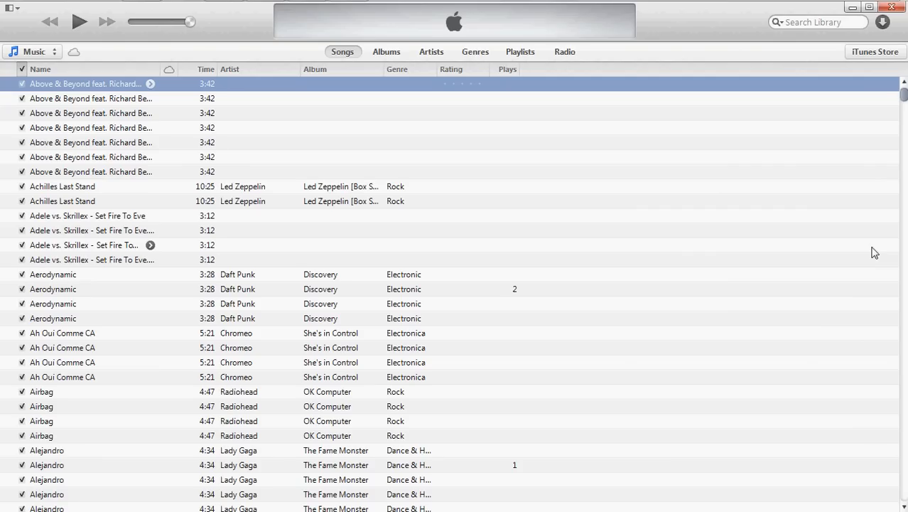
mouse_move(891, 56)
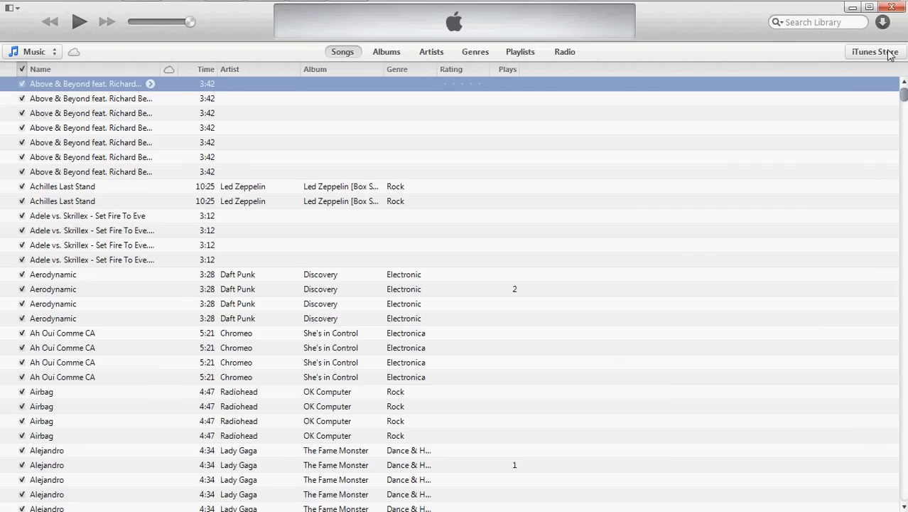
click(875, 51)
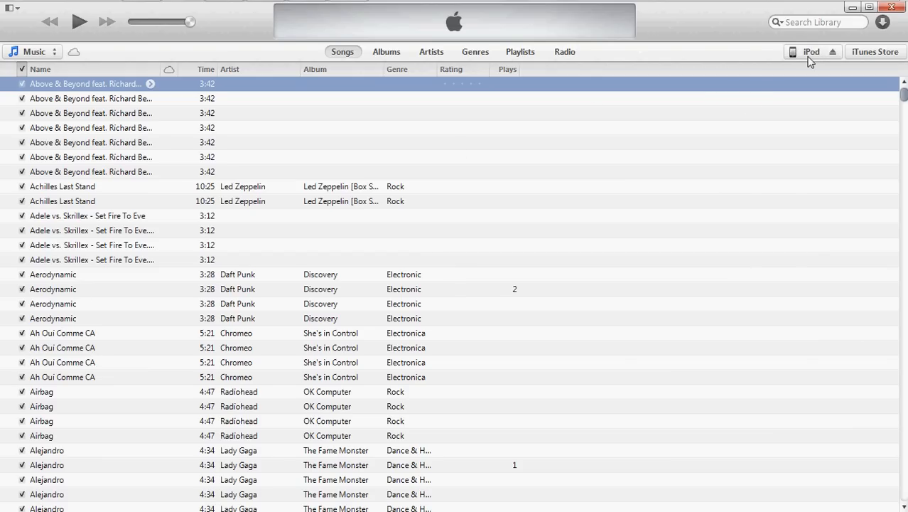
Step: Open the iPod touch Summary page and close the AutoPlay prompt
click(811, 51)
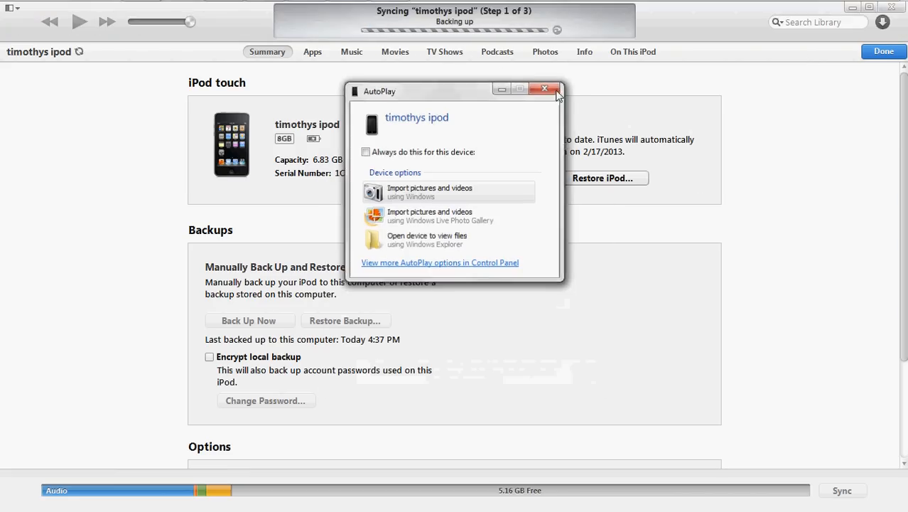
click(545, 88)
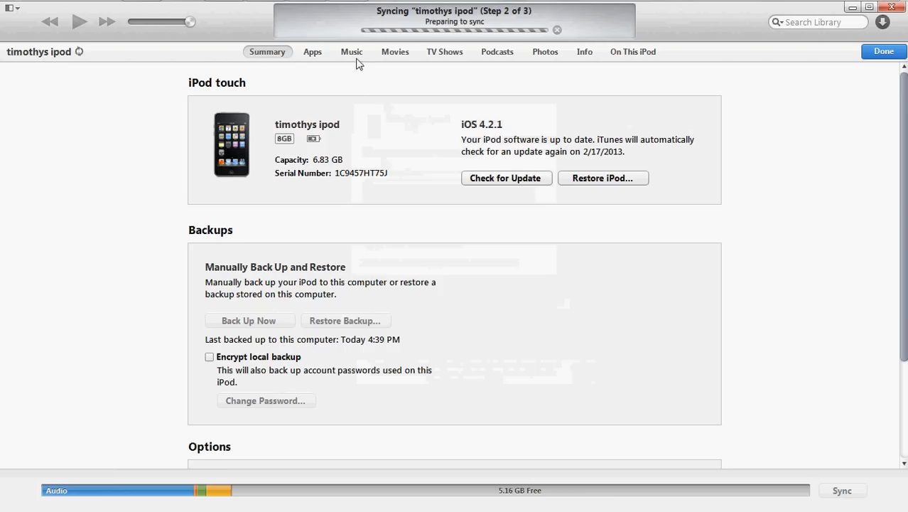
Step: Open the iPod's Music tab and scroll through the three selected playlists
click(351, 51)
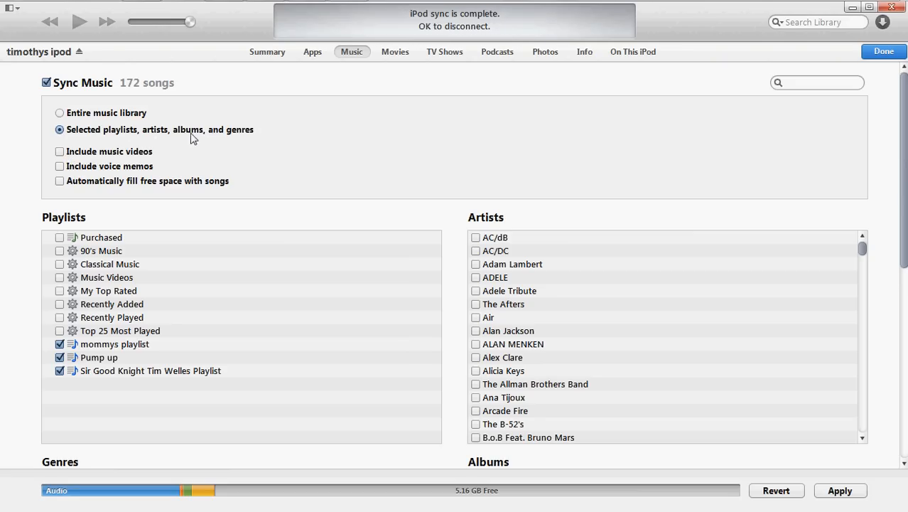
mouse_move(209, 186)
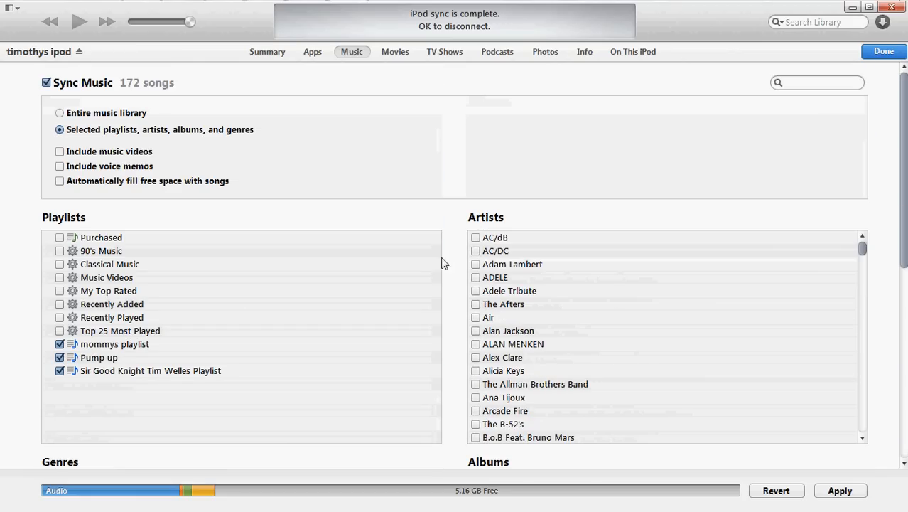
scroll(down, 3)
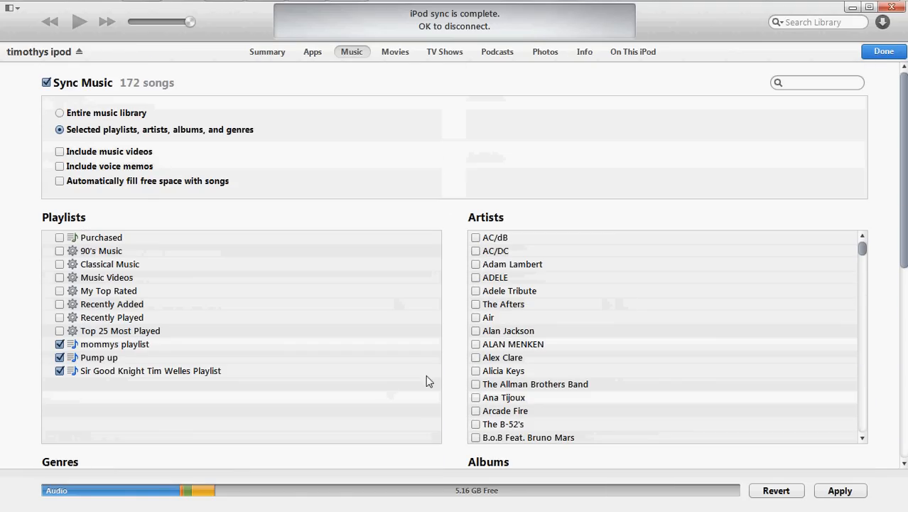
mouse_move(460, 383)
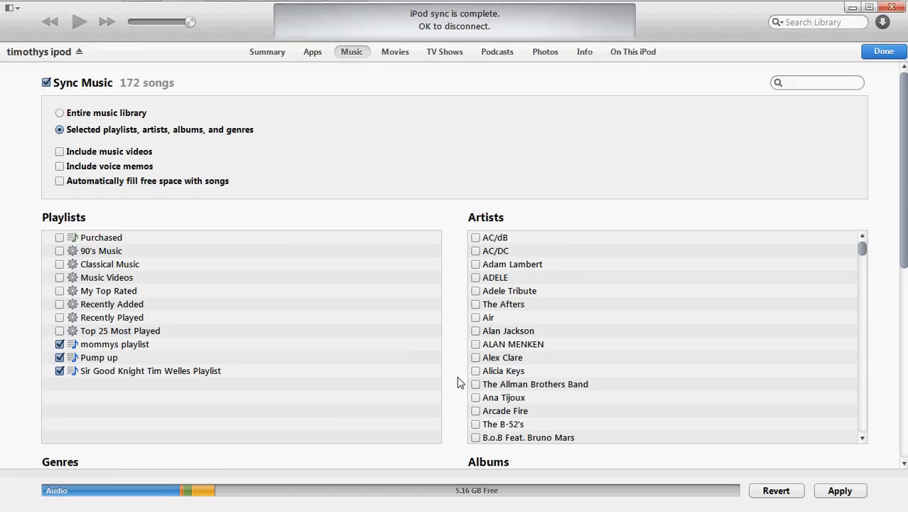
mouse_move(278, 106)
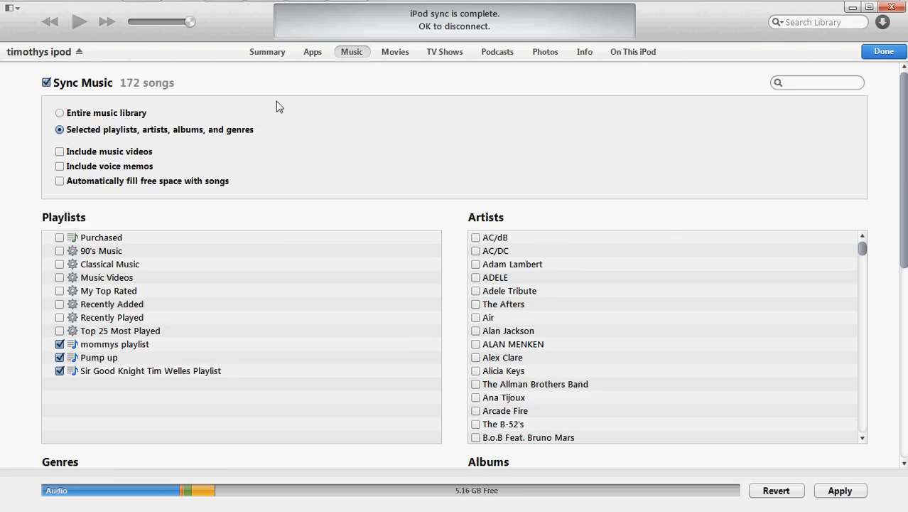